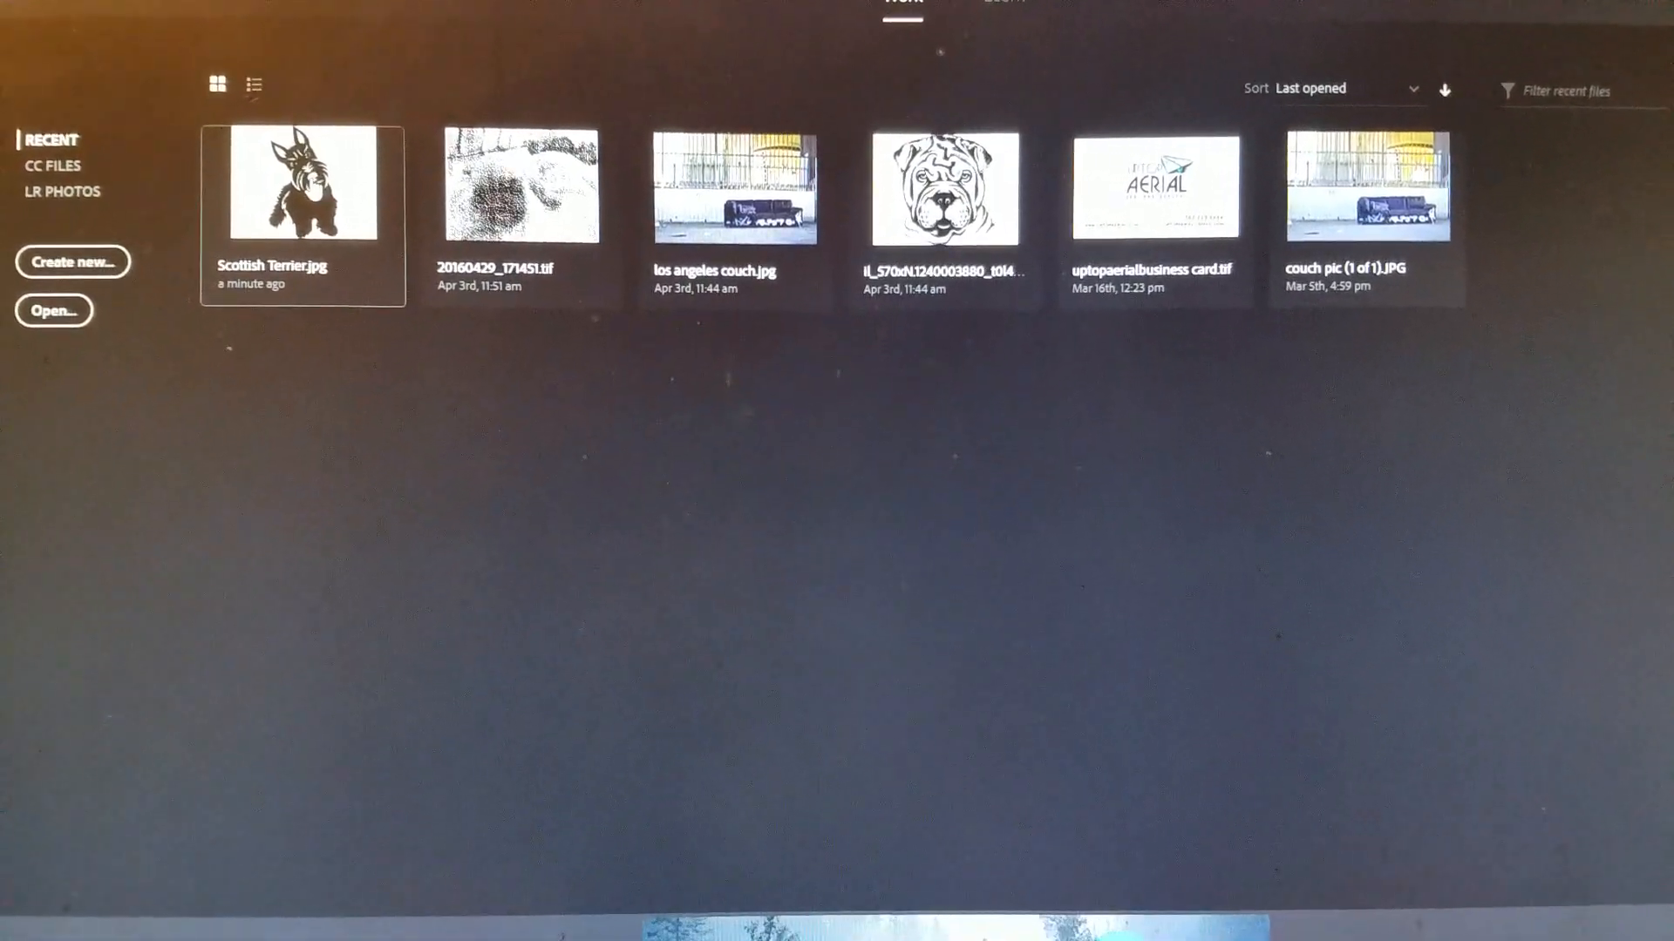
# Open the recent Scottish Terrier.jpg image from the Home screen.
pyautogui.doubleClick(303, 187)
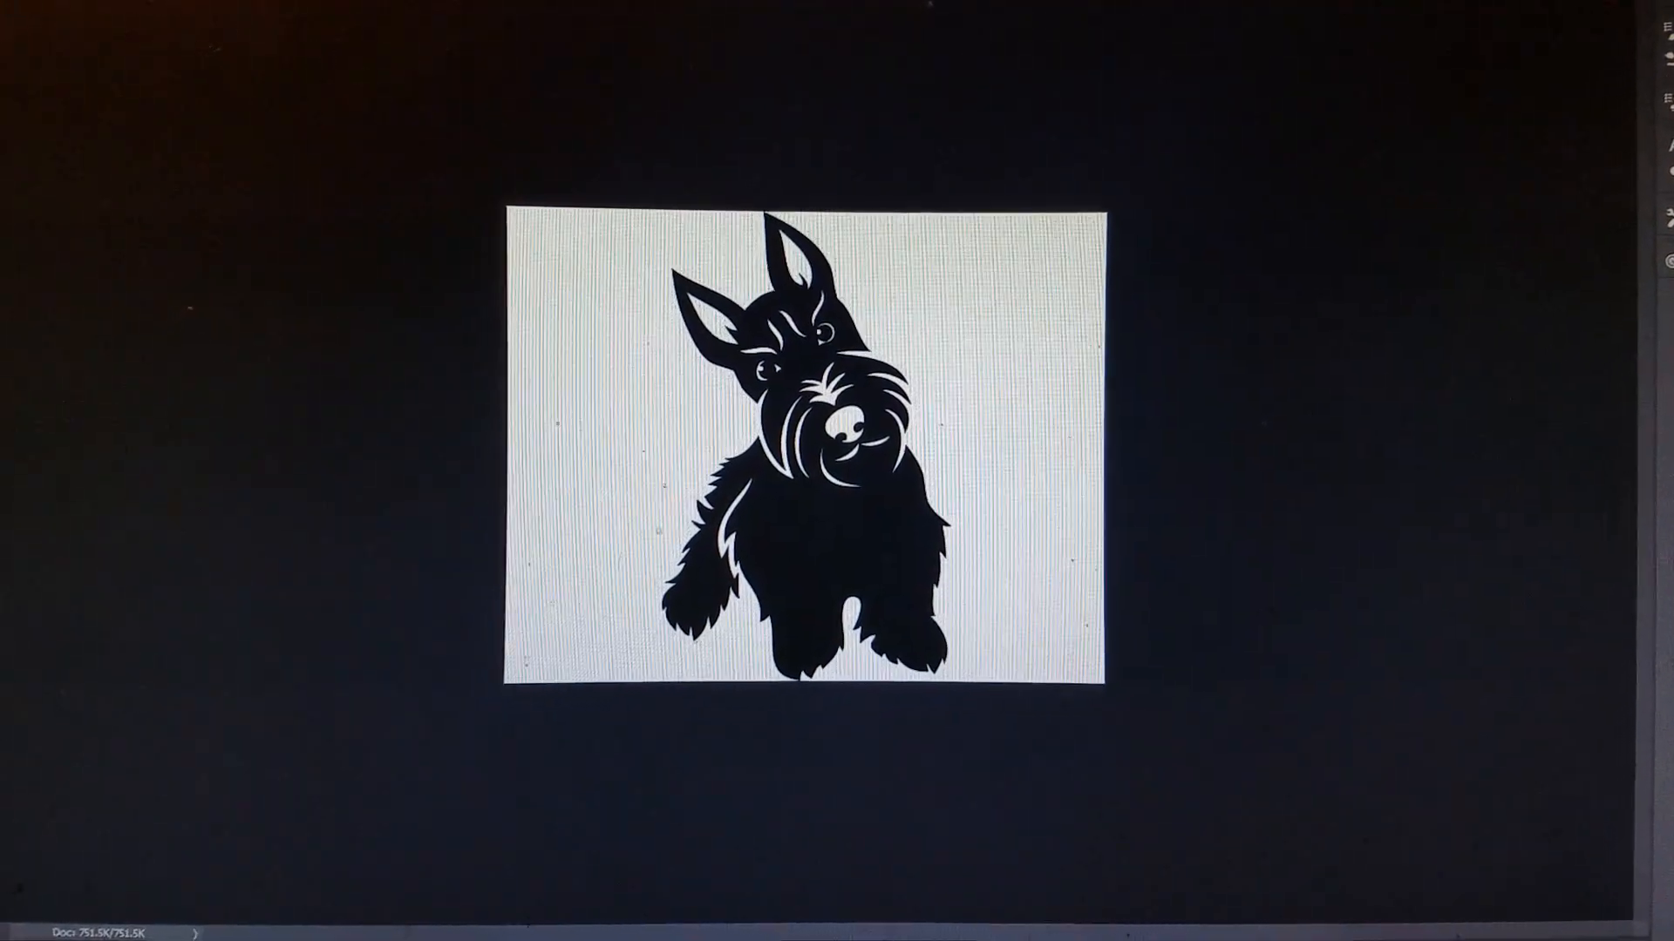
pyautogui.click(363, 7)
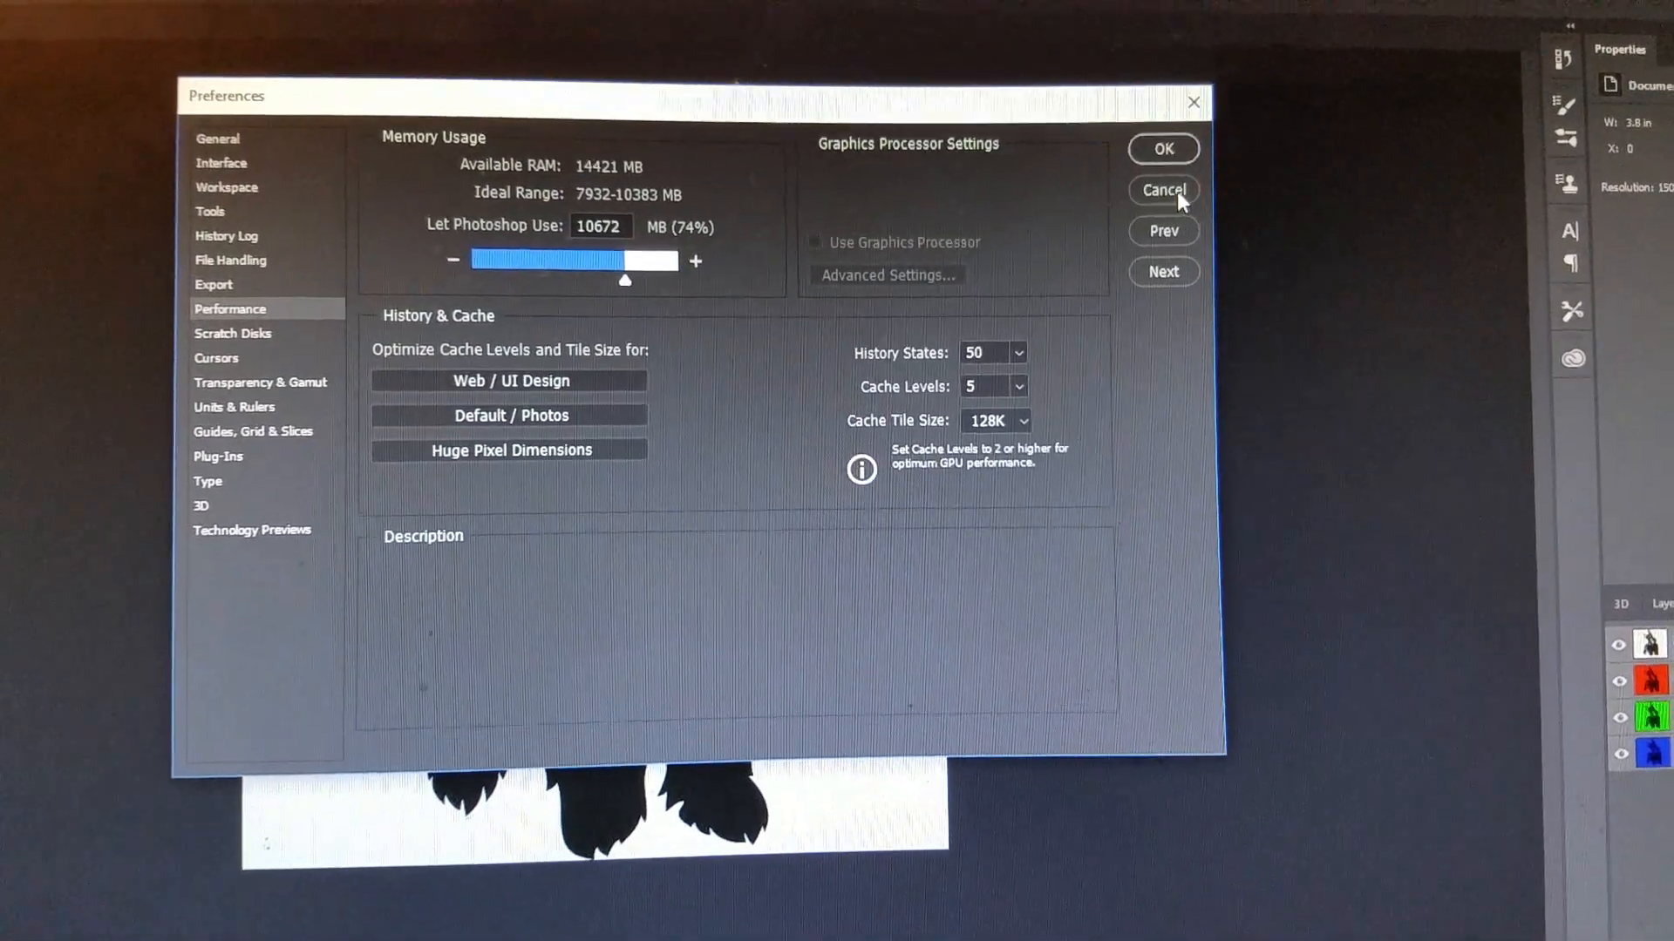
pyautogui.click(1163, 190)
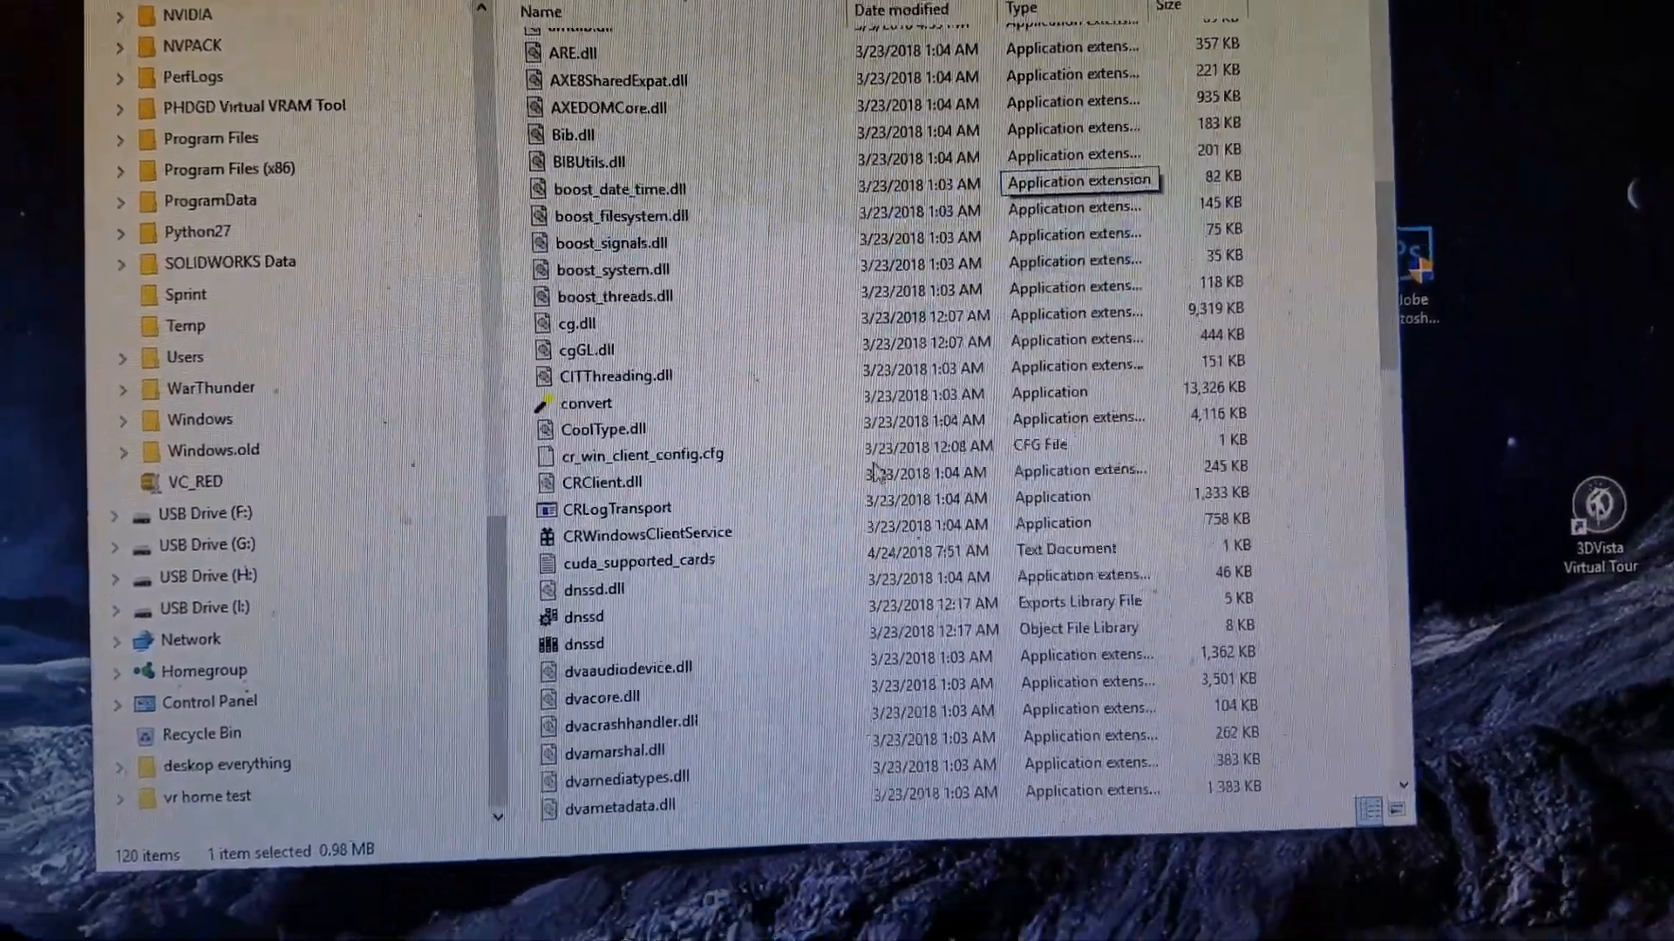
# Rename the sniffer application in the Photoshop folder to sniffer.exe.
pyautogui.scroll(-3)
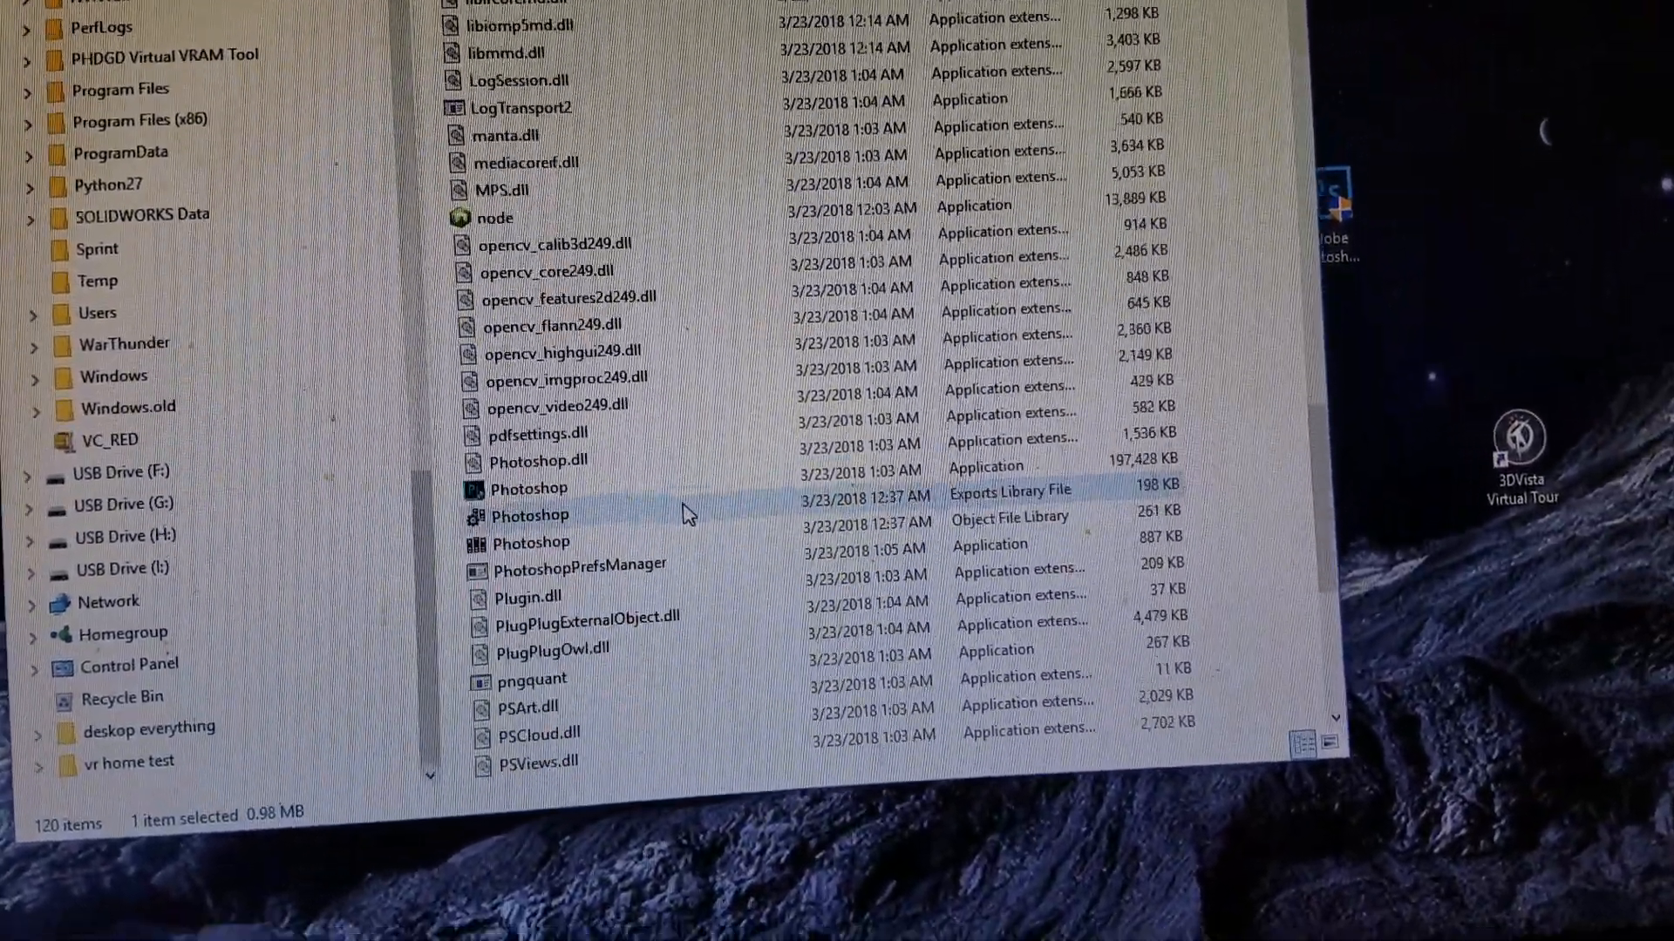
pyautogui.scroll(-3)
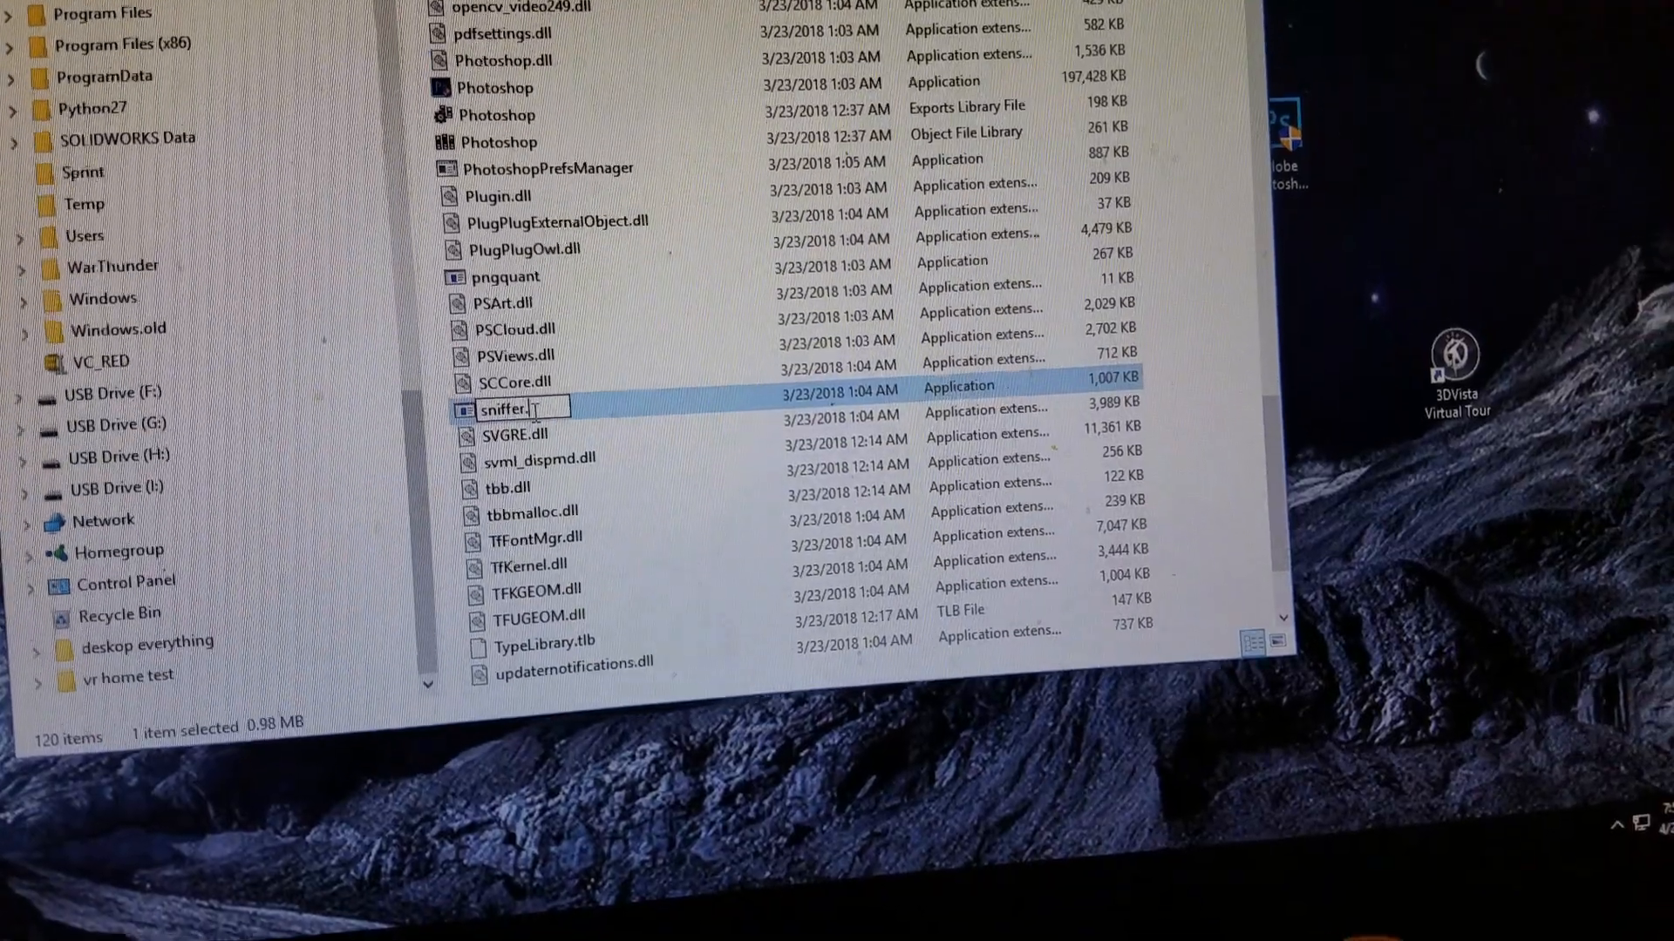
pyautogui.write('.exe')
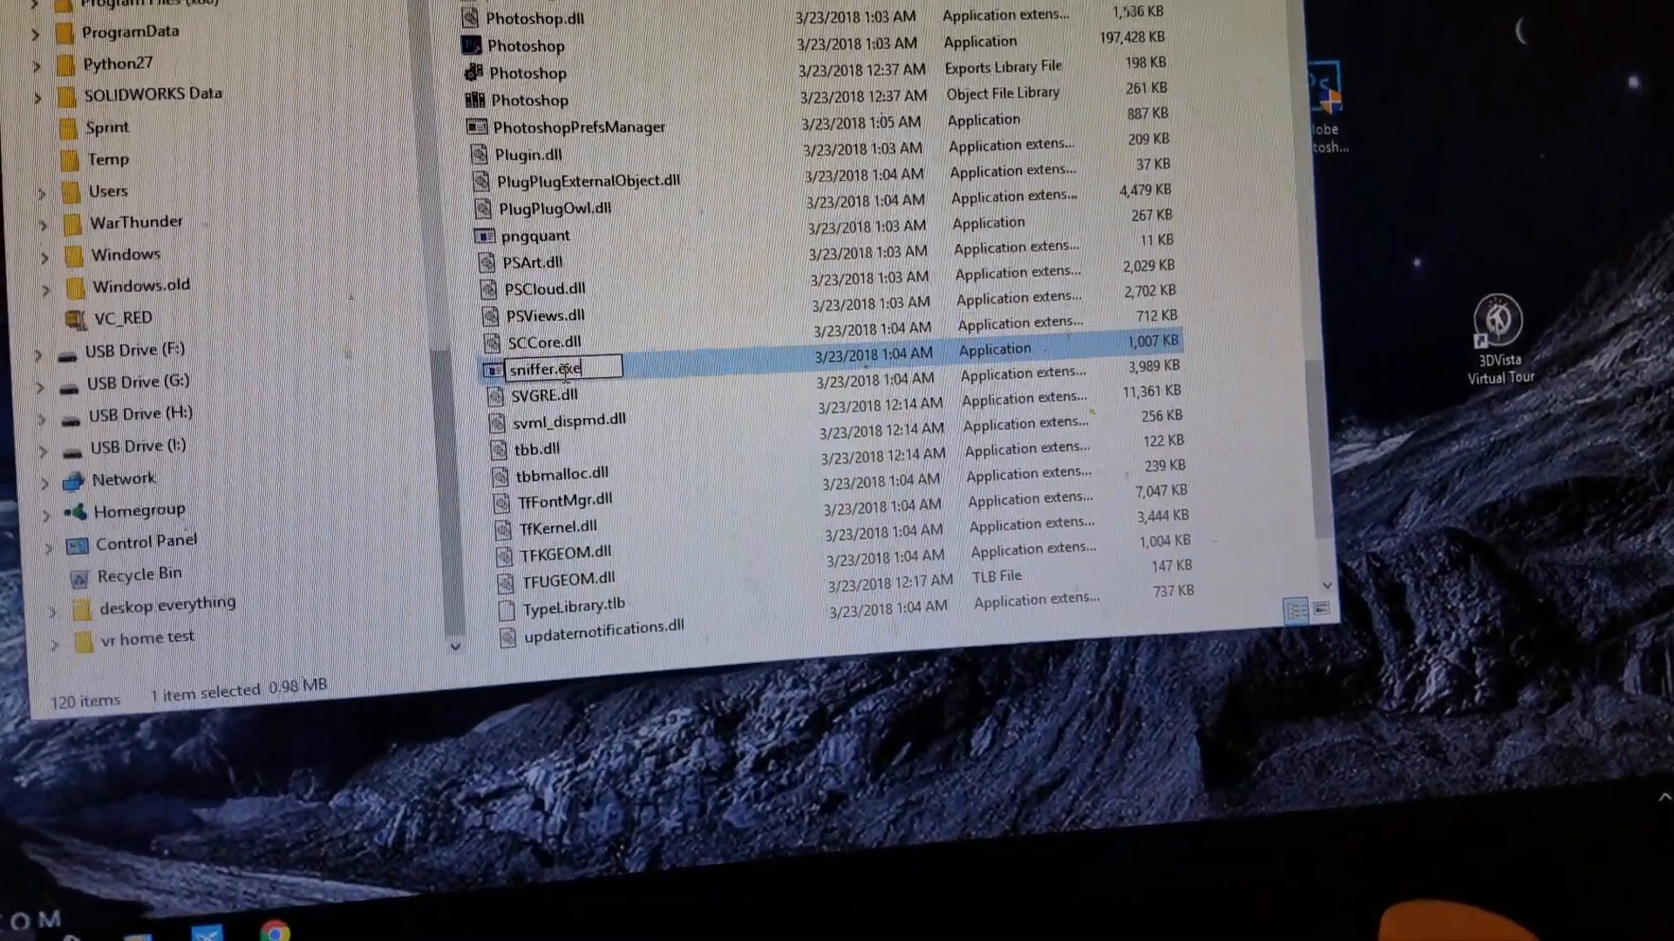
pyautogui.press('Return')
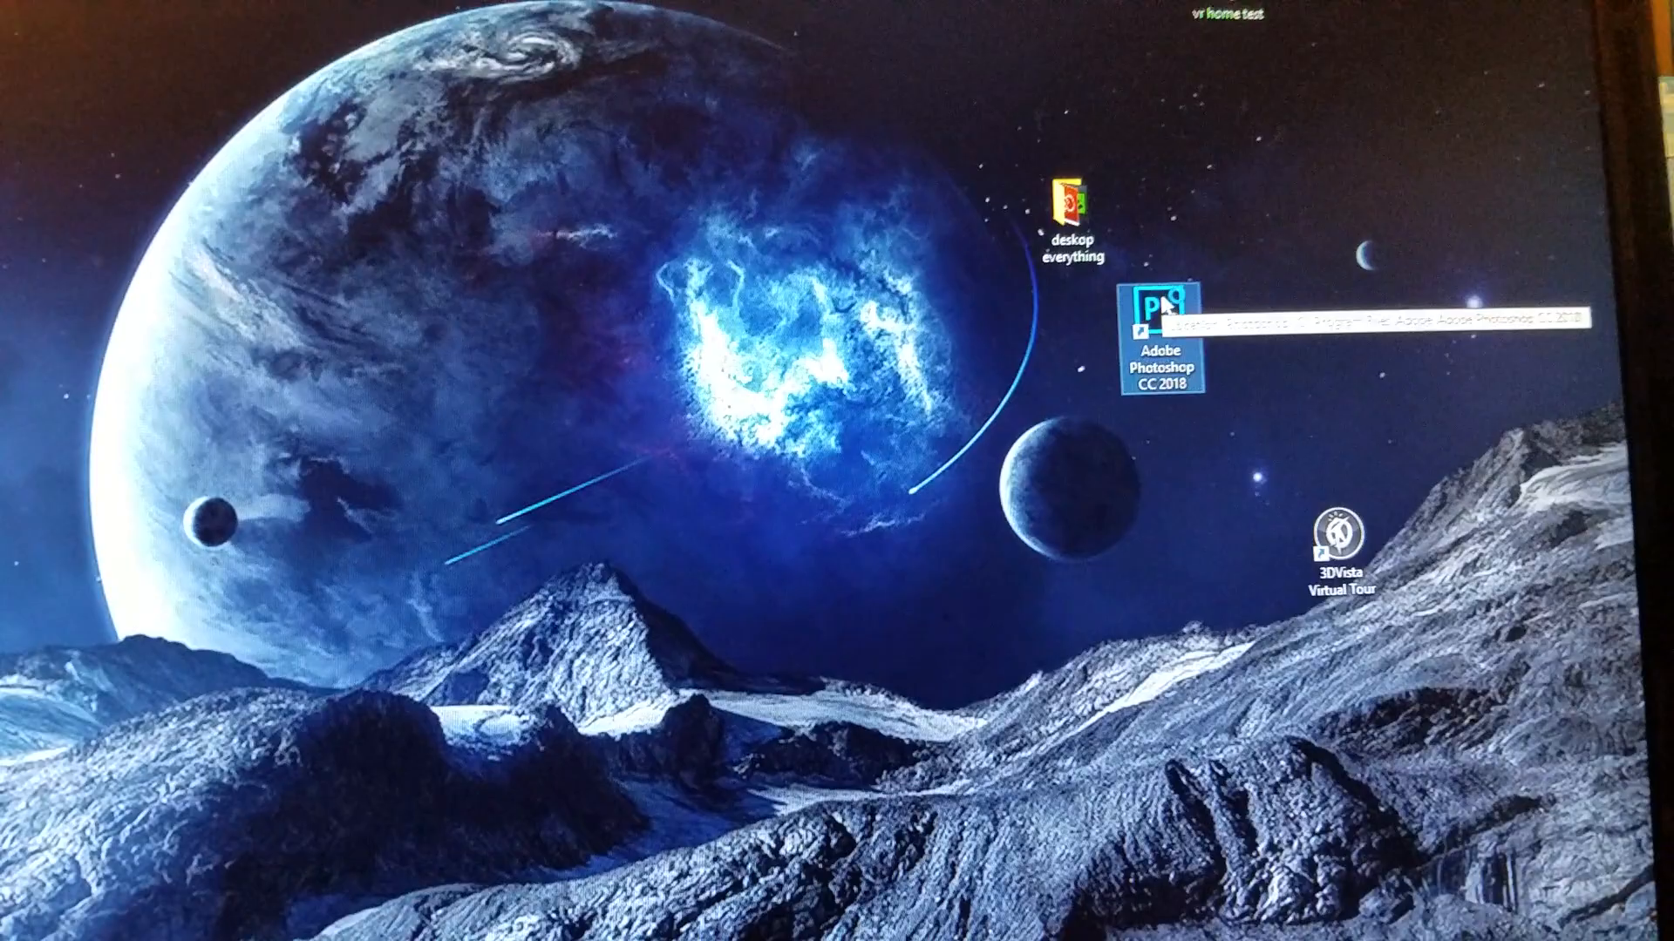
# Relaunch Adobe Photoshop CC 2018 from its desktop shortcut.
pyautogui.doubleClick(1162, 324)
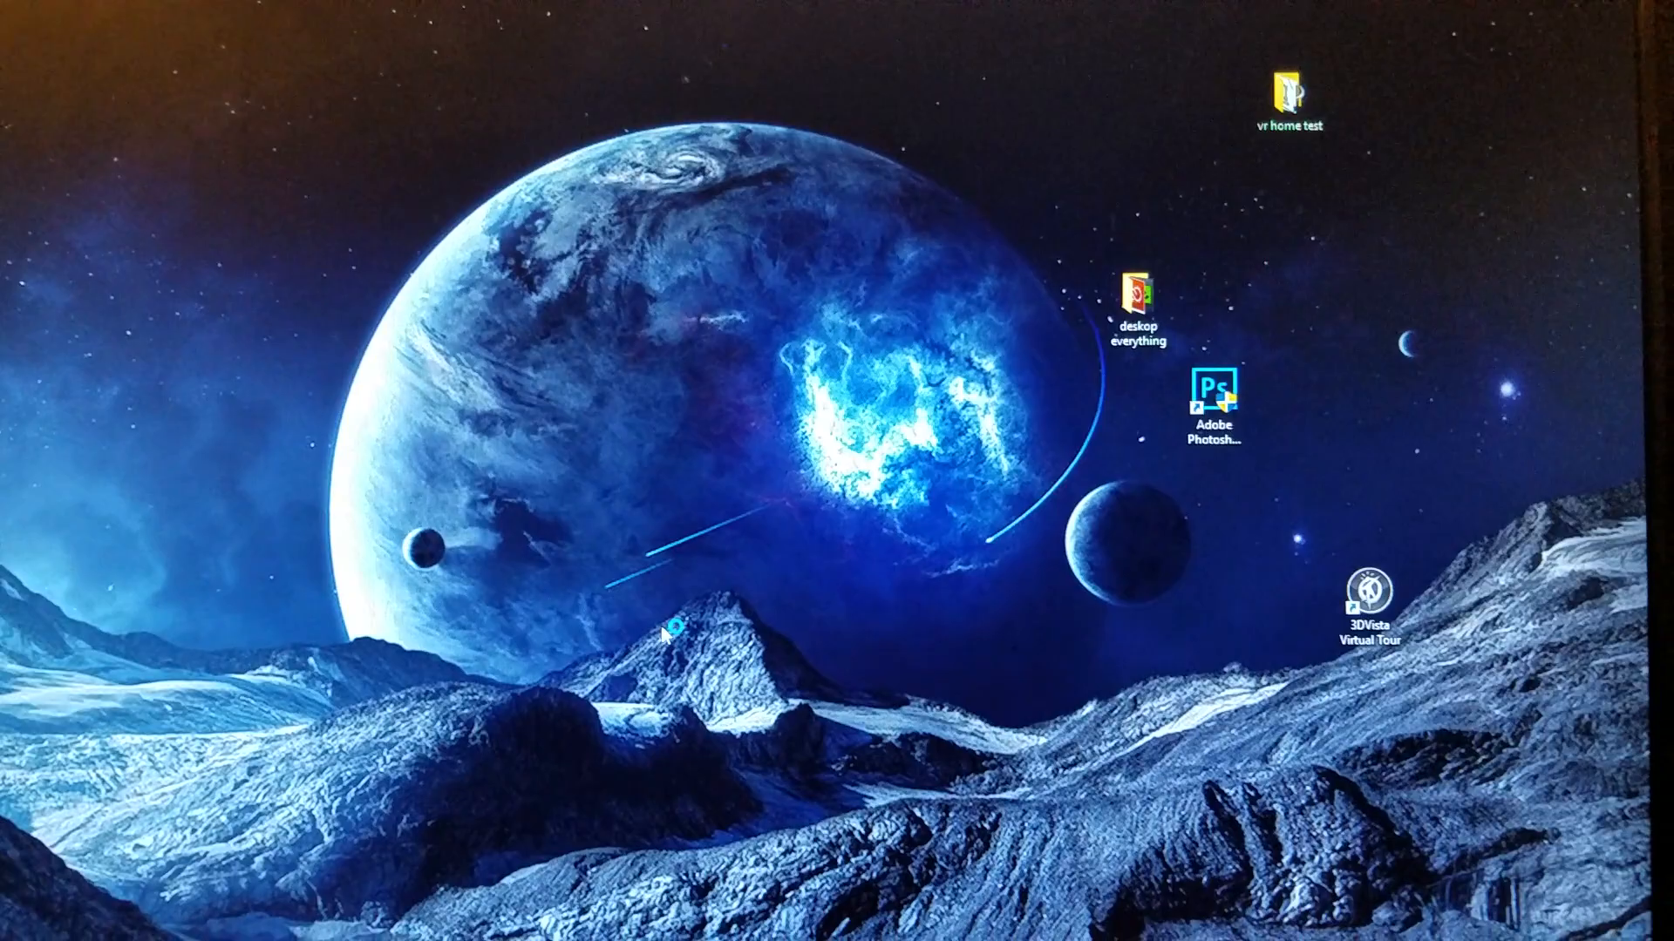
pyautogui.doubleClick(1211, 389)
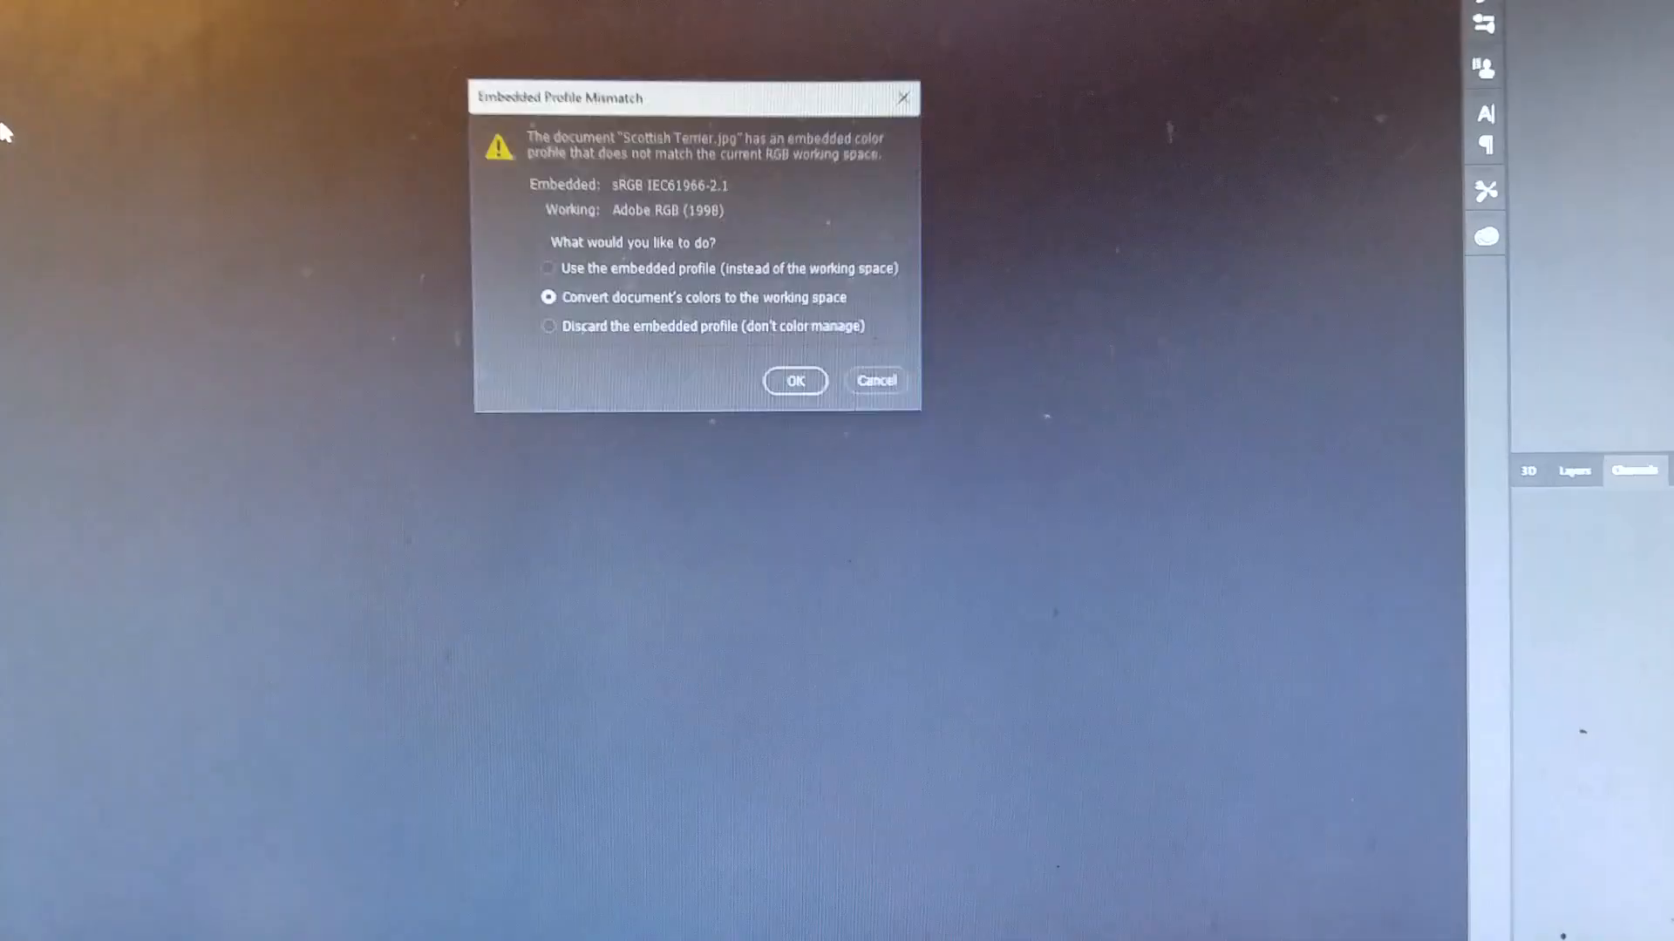
# Accept the colour-profile conversion for the Scottish Terrier image and show the now-enabled 3D menu.
pyautogui.click(795, 381)
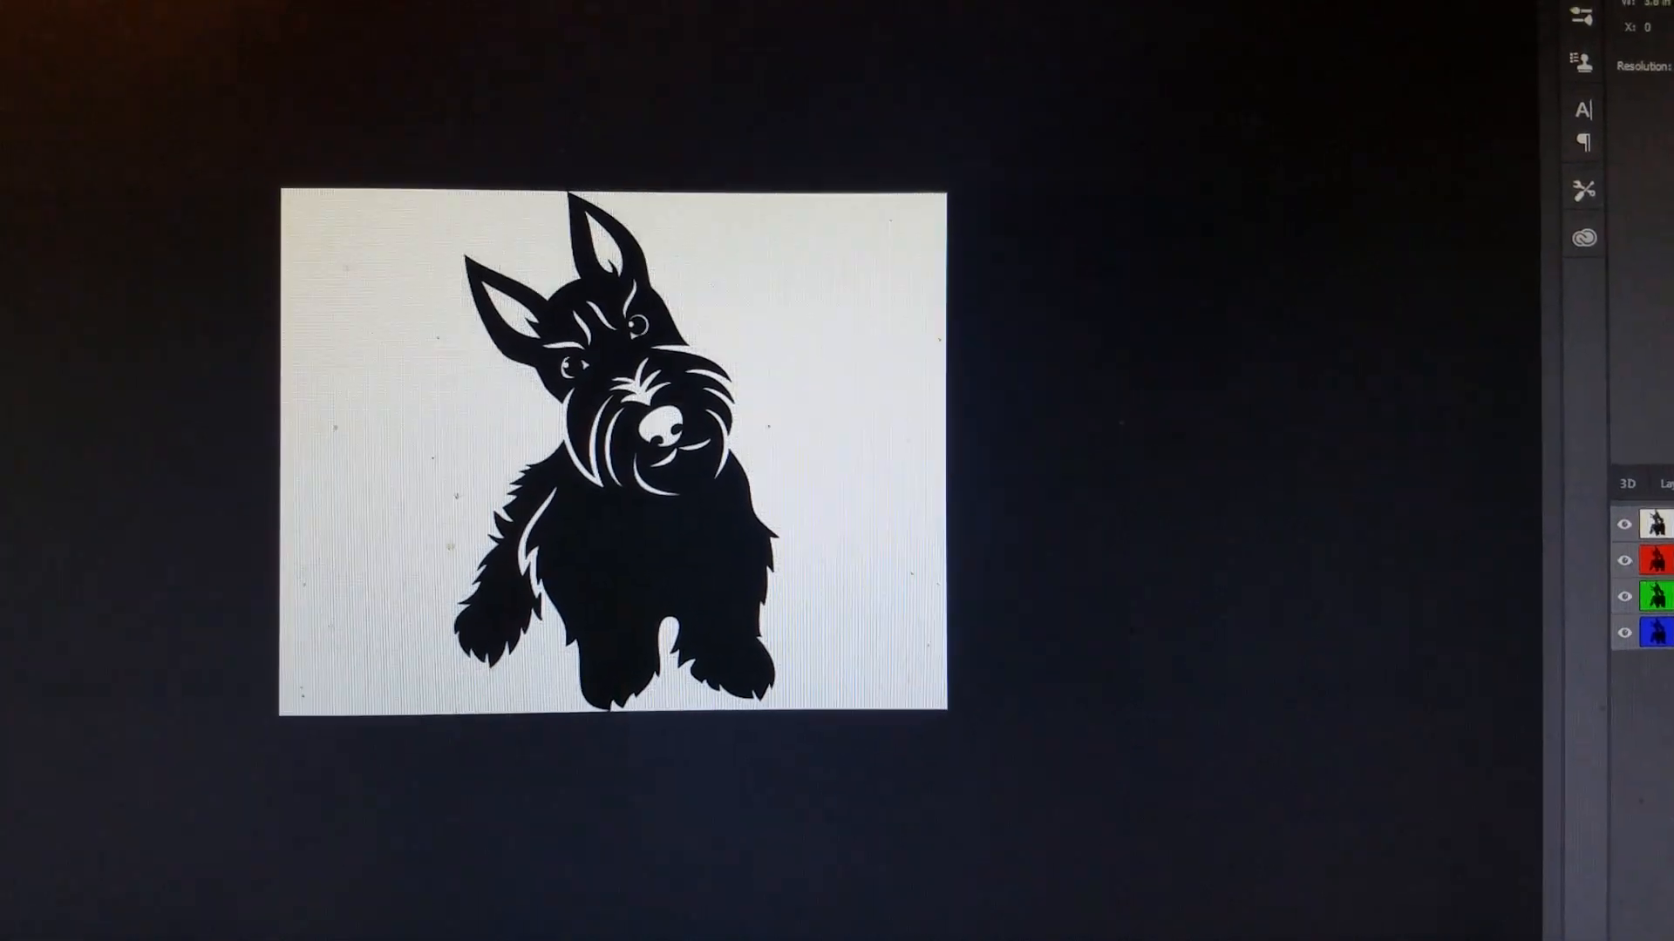
pyautogui.click(275, 44)
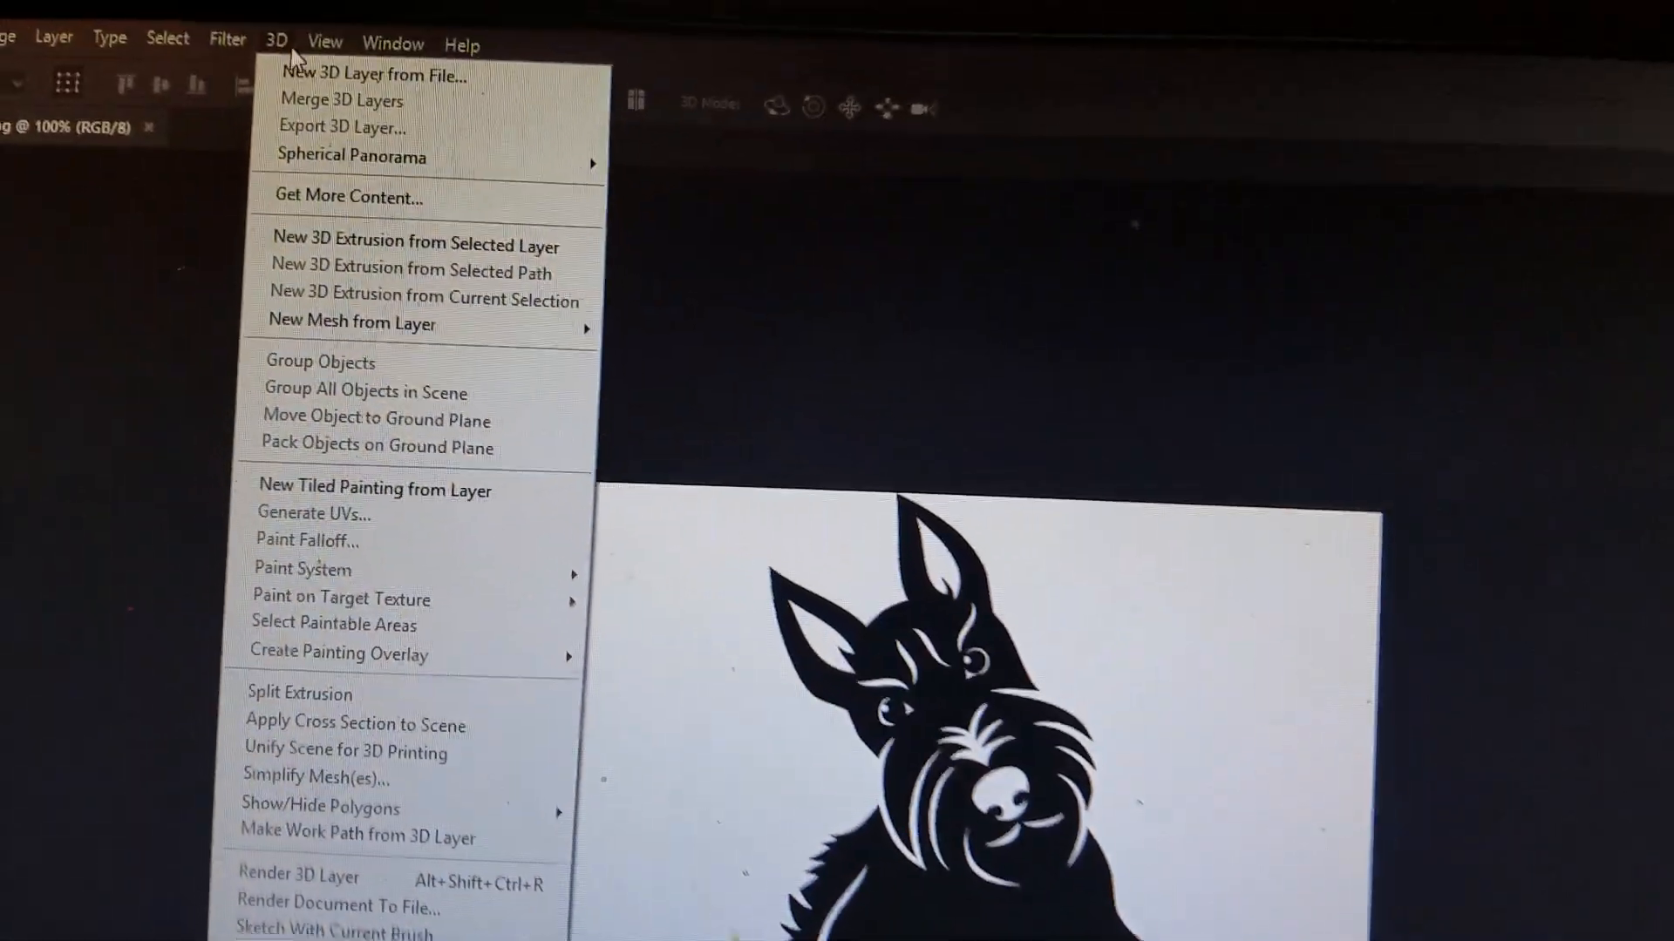